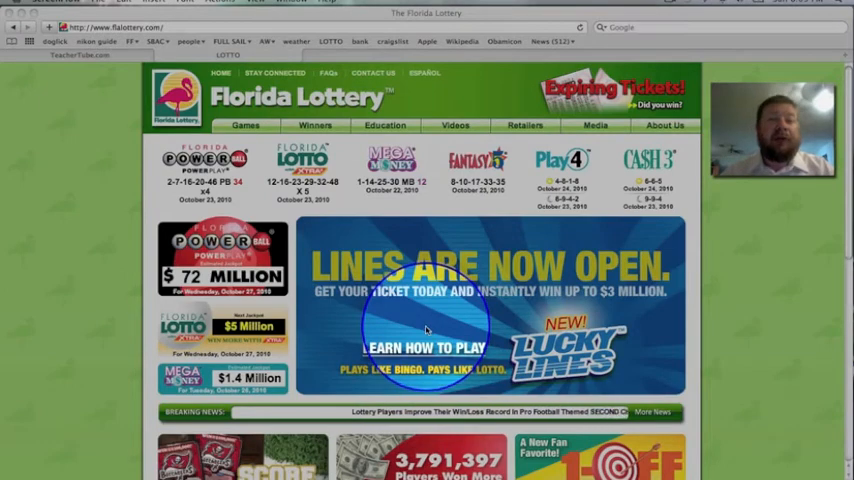
Open the sbac-mail bookmark from the SBAC folder to reach the school's Google Sites list
{"action": "left_click", "coordinate": [157, 41]}
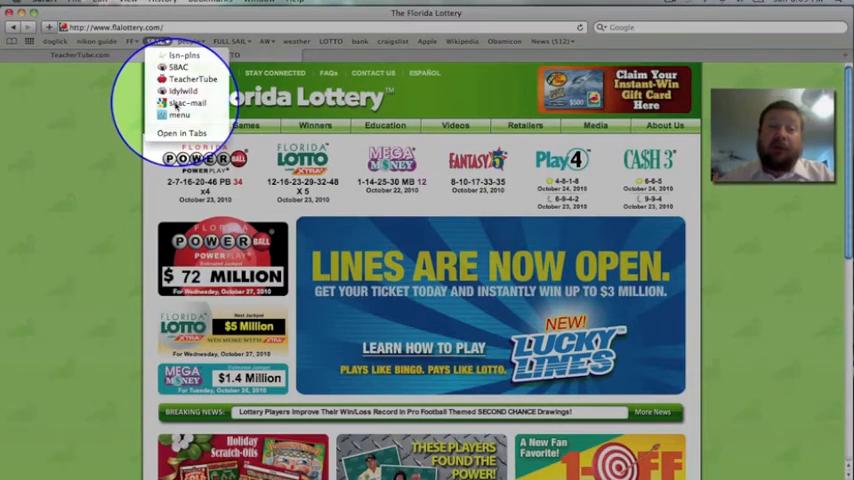
{"action": "left_click", "coordinate": [188, 103]}
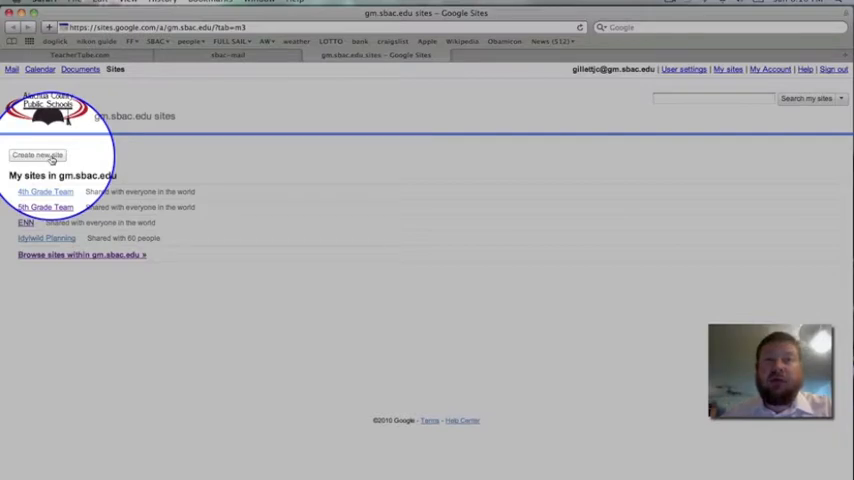
Start a new site on gm.sbac.edu from the create-new-site form
{"action": "left_click", "coordinate": [37, 155]}
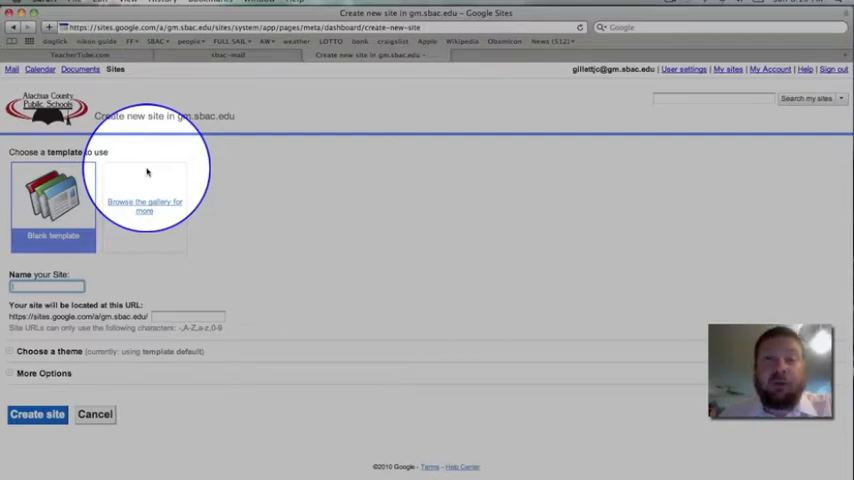
{"action": "mouse_move", "coordinate": [136, 197]}
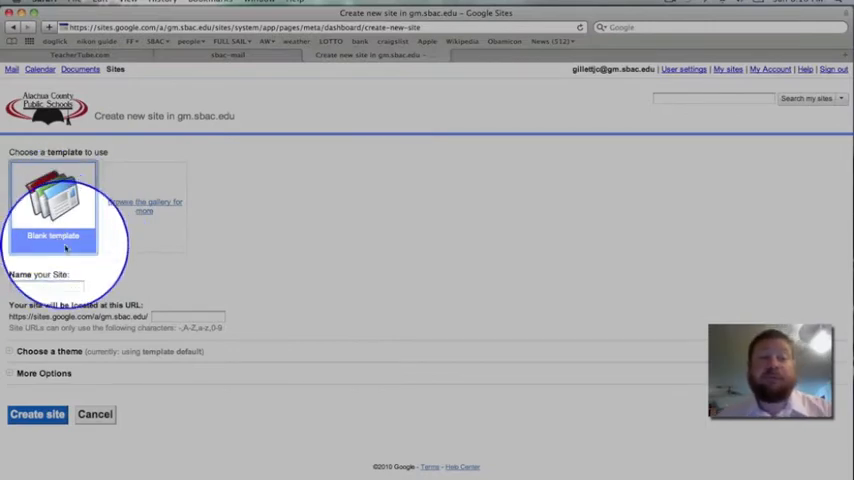
Choose the Blank template and enter the site name 'ClassSiteEx'
{"action": "left_click", "coordinate": [47, 286]}
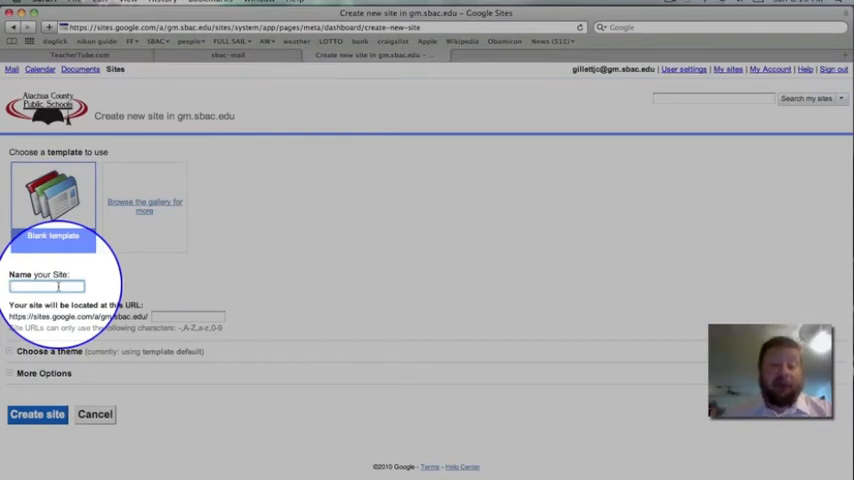
{"action": "type", "text": "ClassSiteExam"}
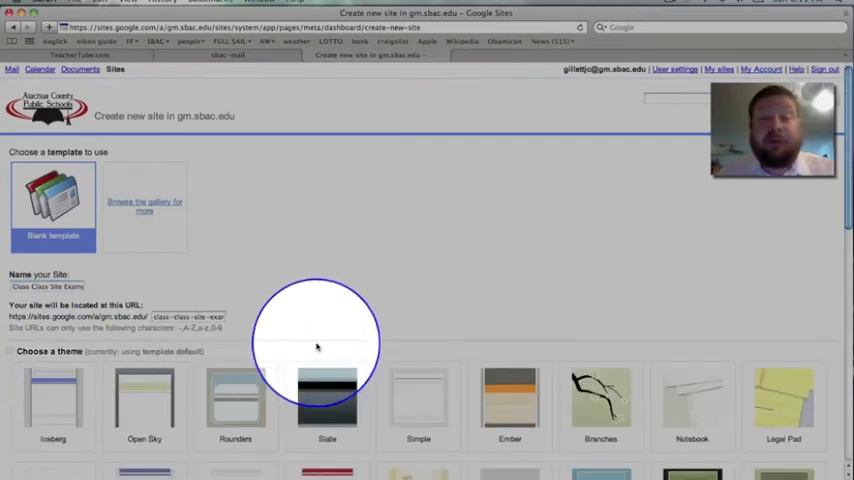
Scroll the theme gallery down to the Glitter theme
{"action": "scroll", "scroll_direction": "down", "scroll_amount": 3}
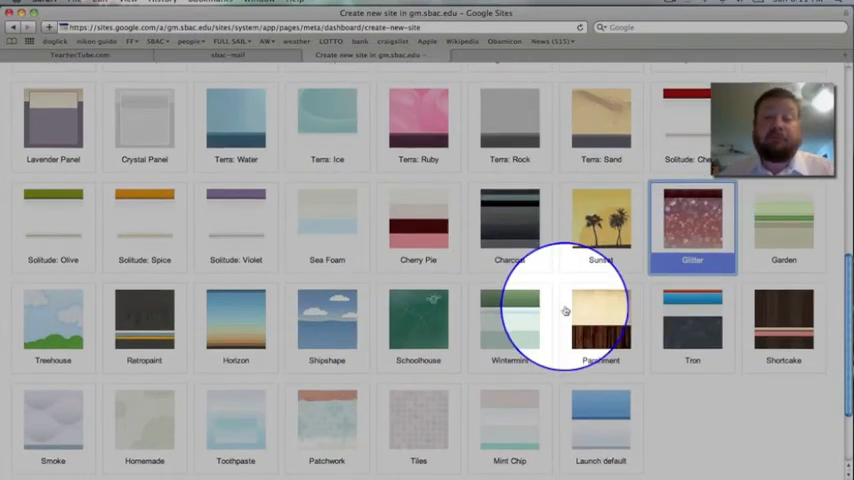
{"action": "scroll", "scroll_direction": "down", "scroll_amount": 3}
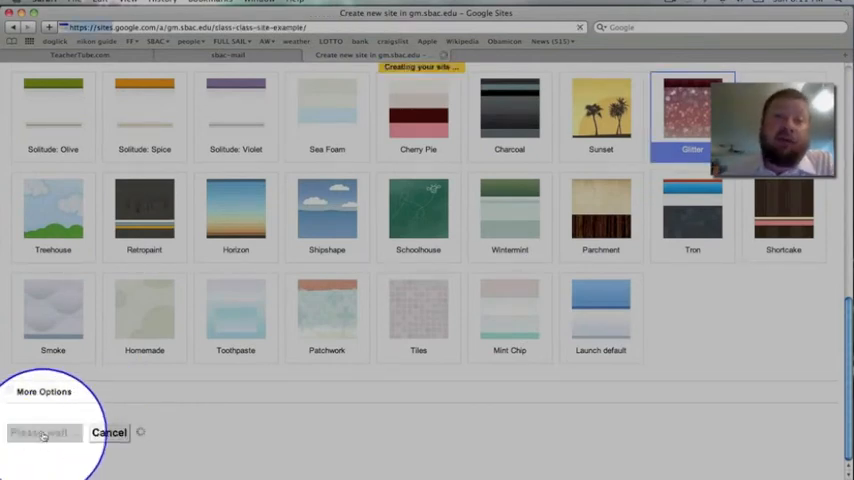
Create the Class Class Site Example site and load its Glitter-themed Home page
{"action": "left_click", "coordinate": [44, 432]}
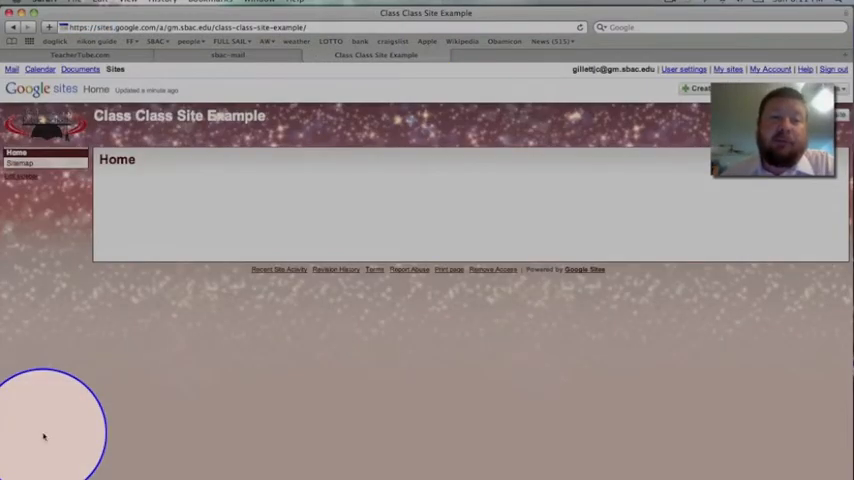
{"action": "mouse_move", "coordinate": [95, 350]}
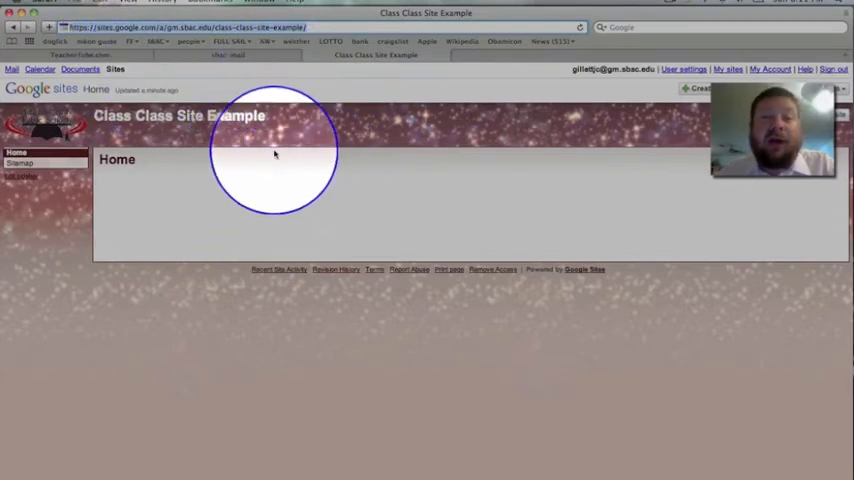
{"action": "mouse_move", "coordinate": [190, 200]}
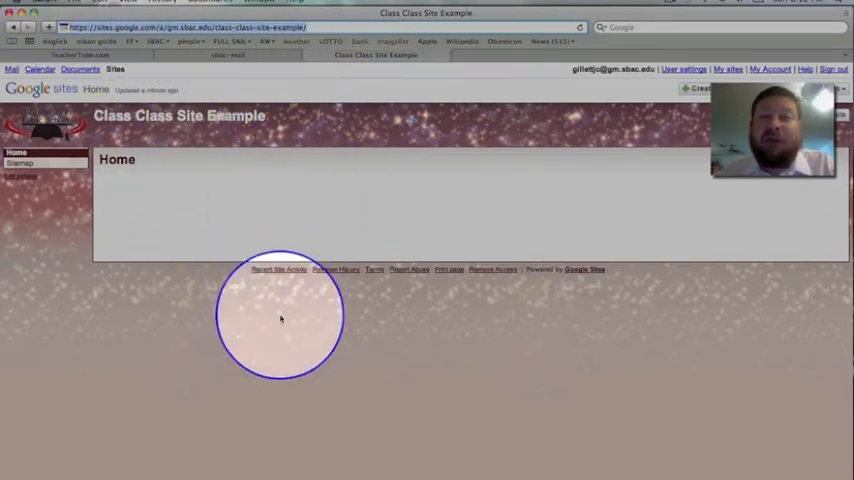
{"action": "mouse_move", "coordinate": [275, 360]}
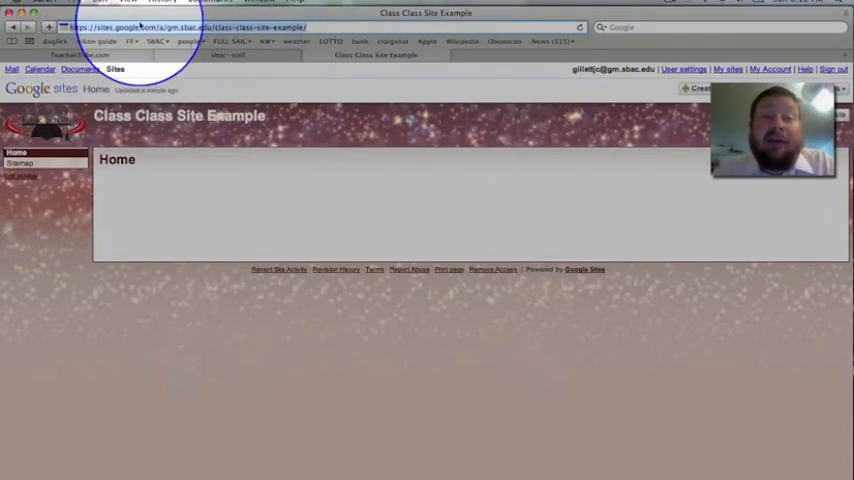
Copy the new site's web address and switch to the TeacherTube My Videos tab
{"action": "left_click", "coordinate": [320, 27]}
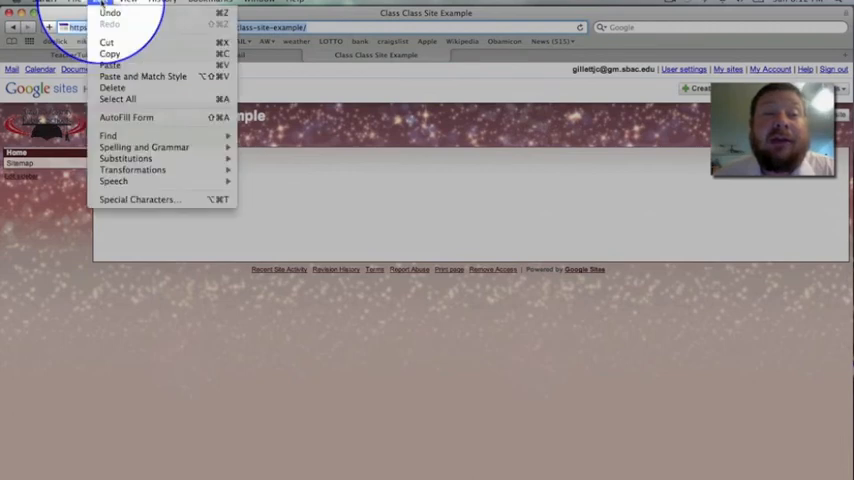
{"action": "mouse_move", "coordinate": [143, 77]}
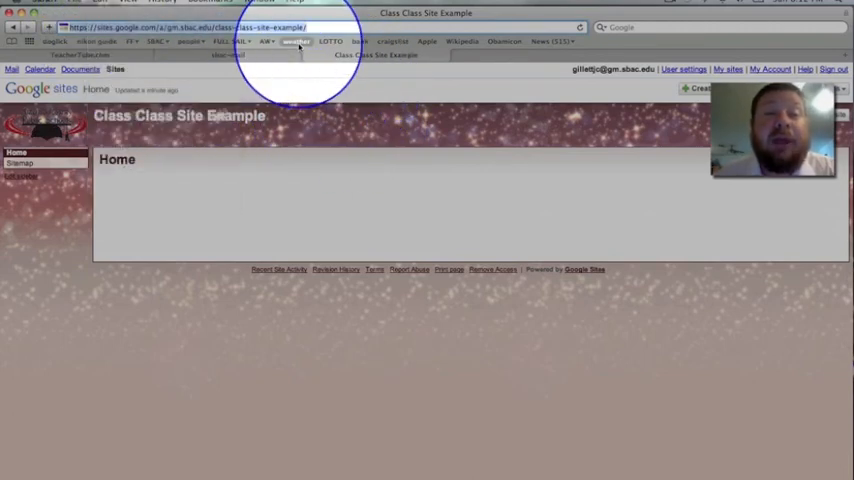
{"action": "left_click", "coordinate": [78, 55]}
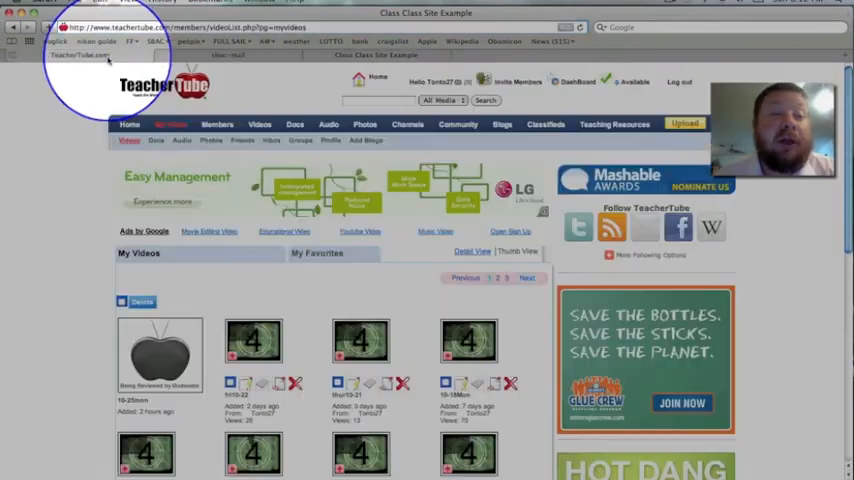